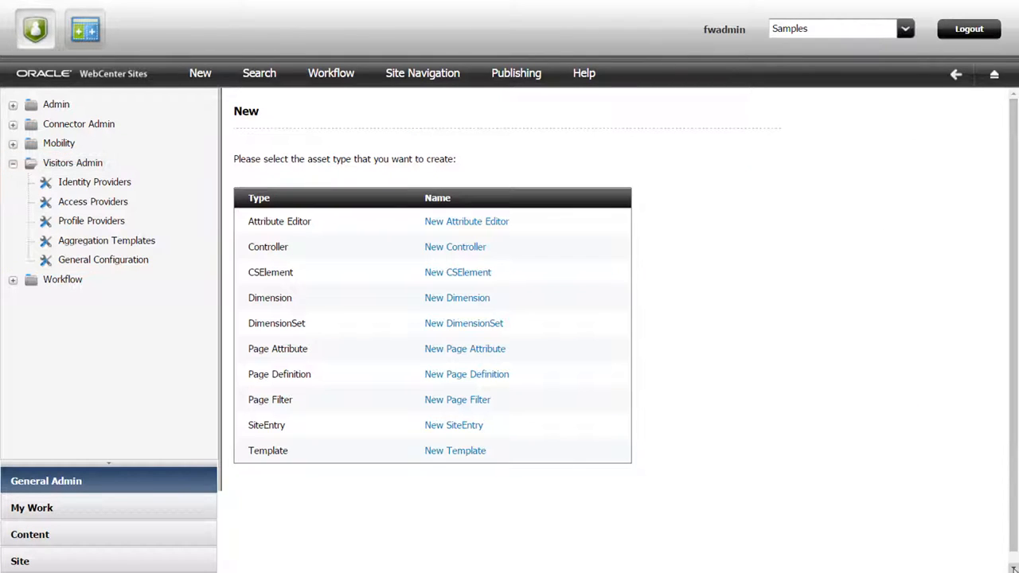
Show the Identity Providers list under Visitors Admin with the OAM and sample providers.
left_click(96, 181)
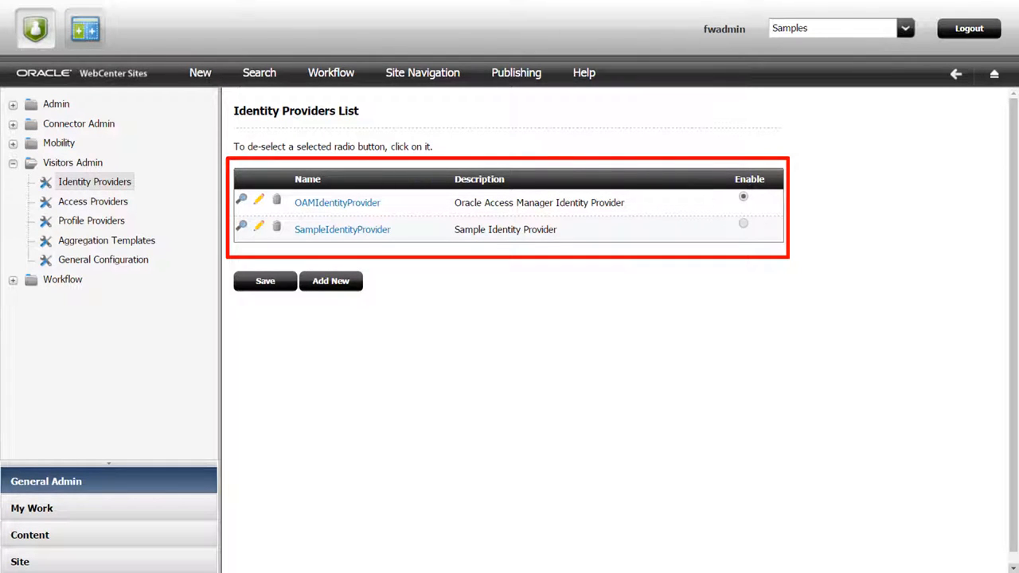
left_click(94, 181)
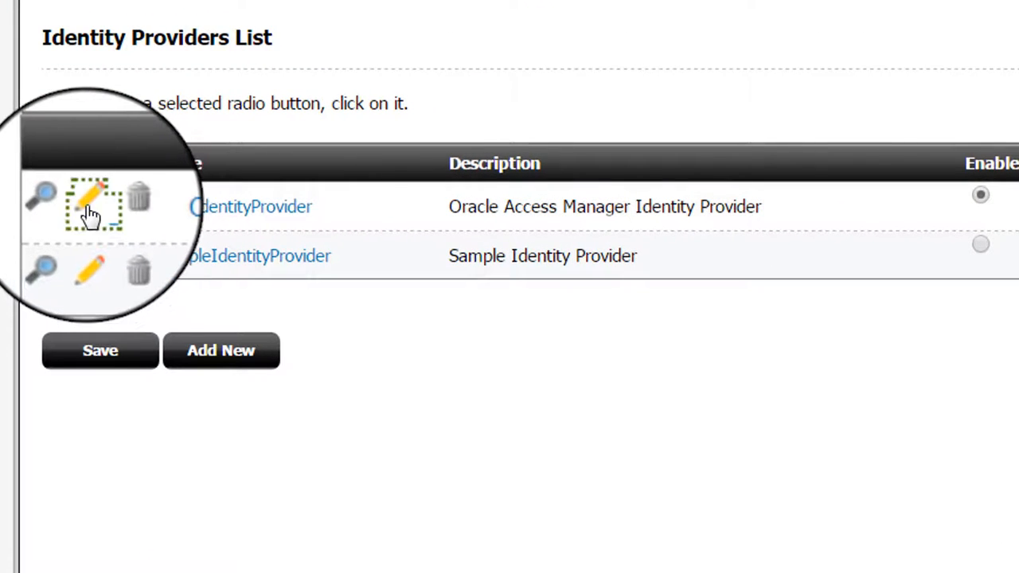
left_click(93, 197)
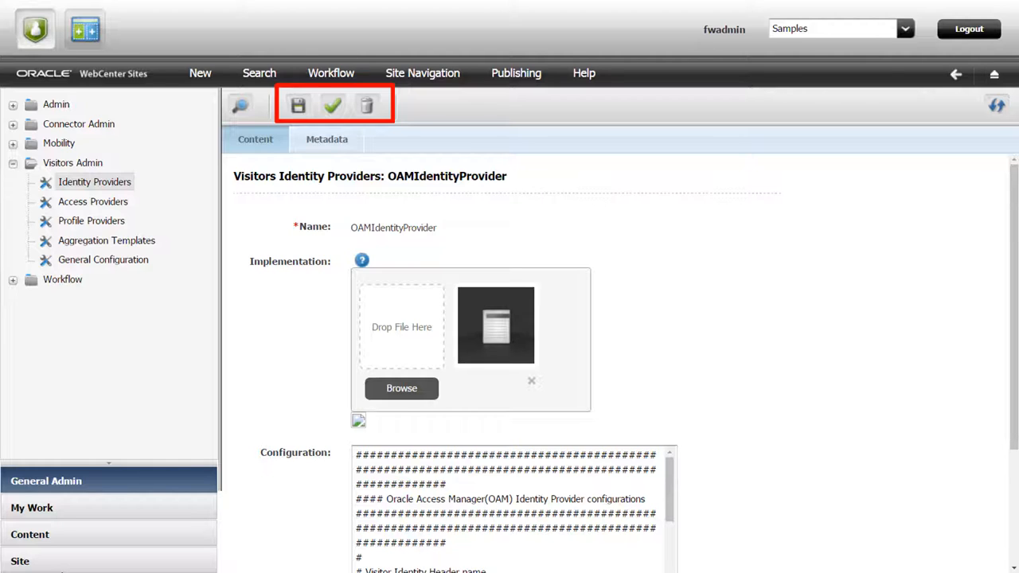
left_click(296, 105)
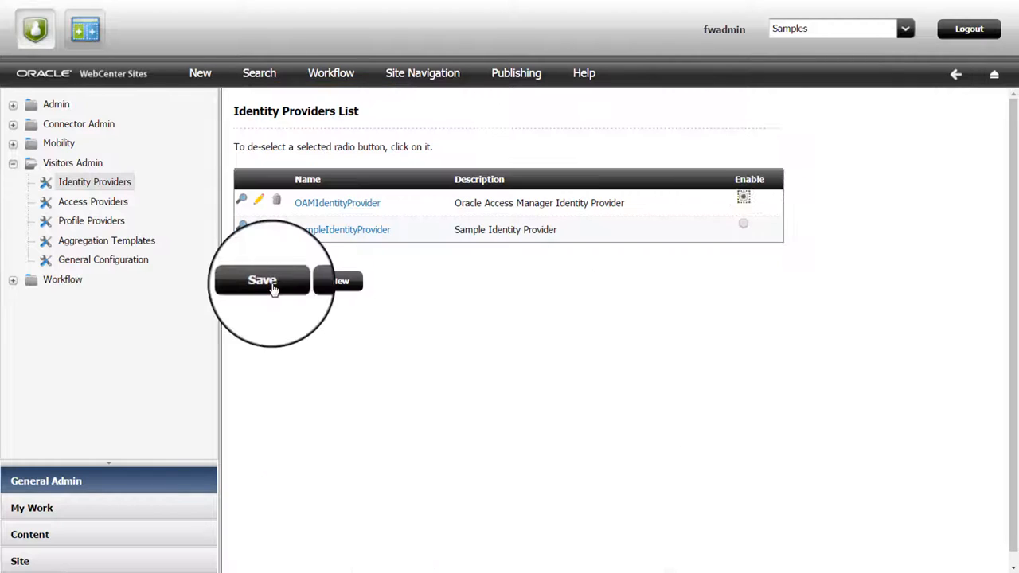
Save the Identity Providers list, then show the Profile Providers list.
left_click(263, 280)
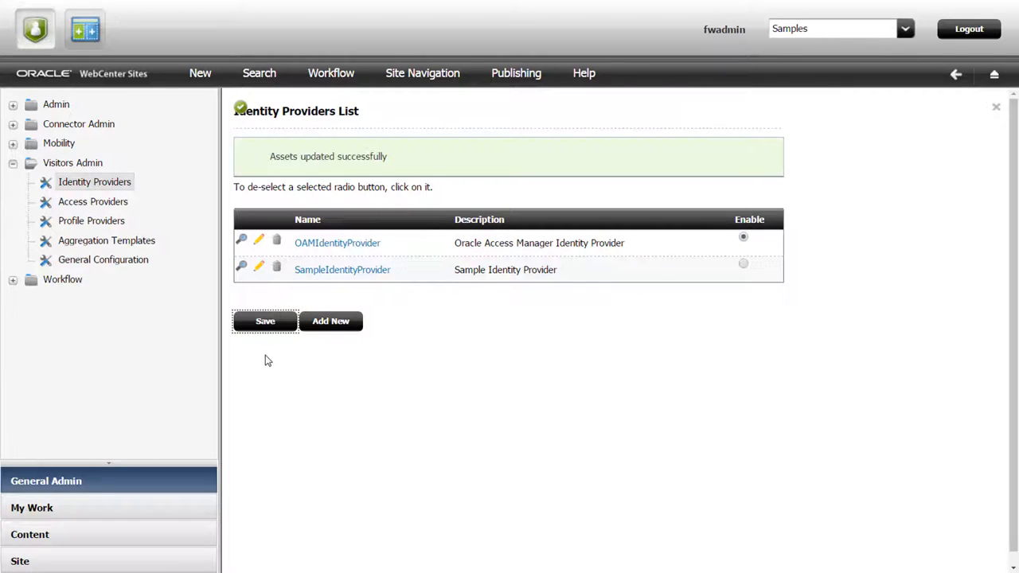
left_click(90, 220)
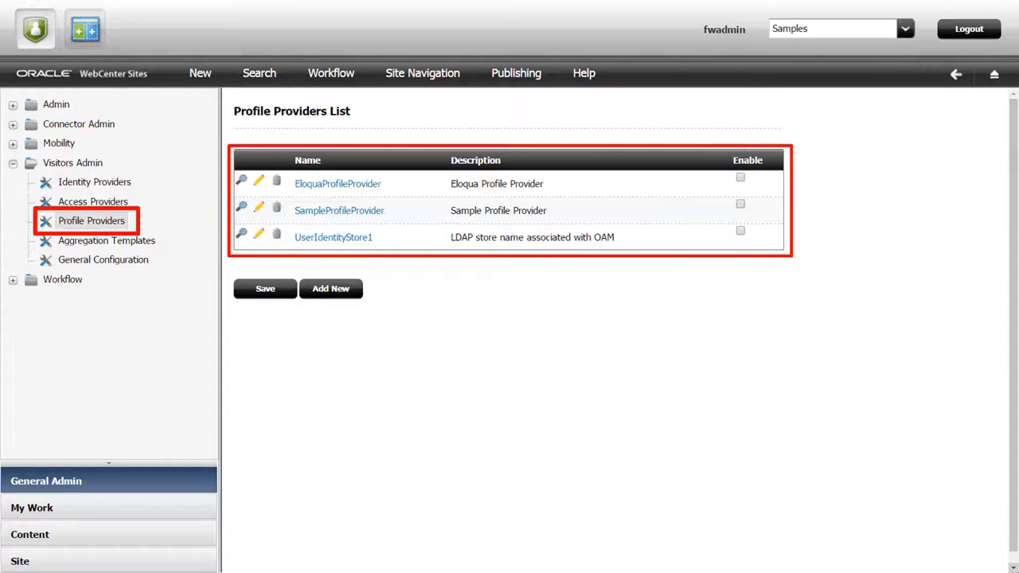
Review EloquaProfileProvider's settings down to the Enrichment Rule, then edit LDAP_AggregationTemplate_JS under Aggregation Templates.
left_click(337, 183)
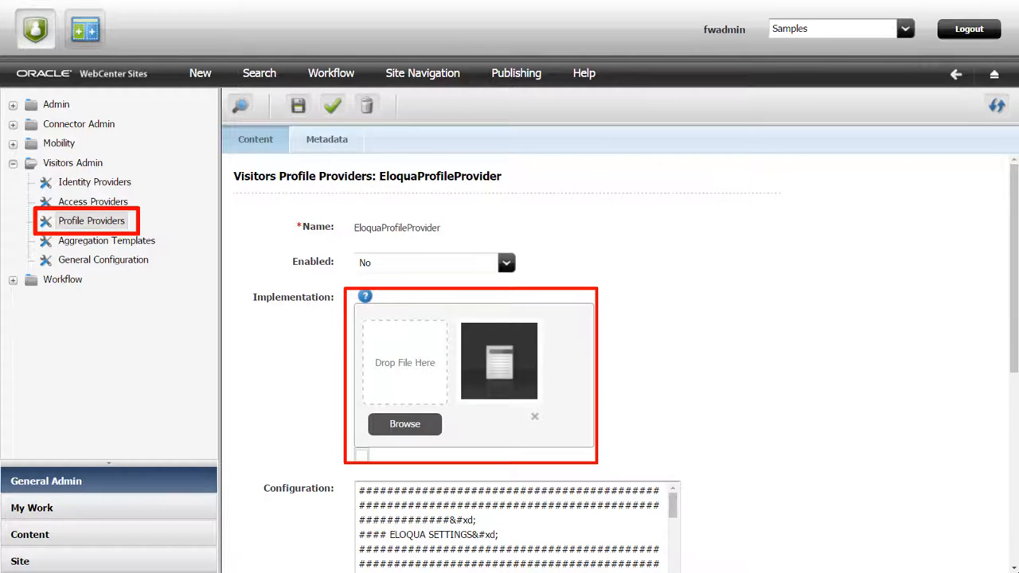
scroll("down", 3)
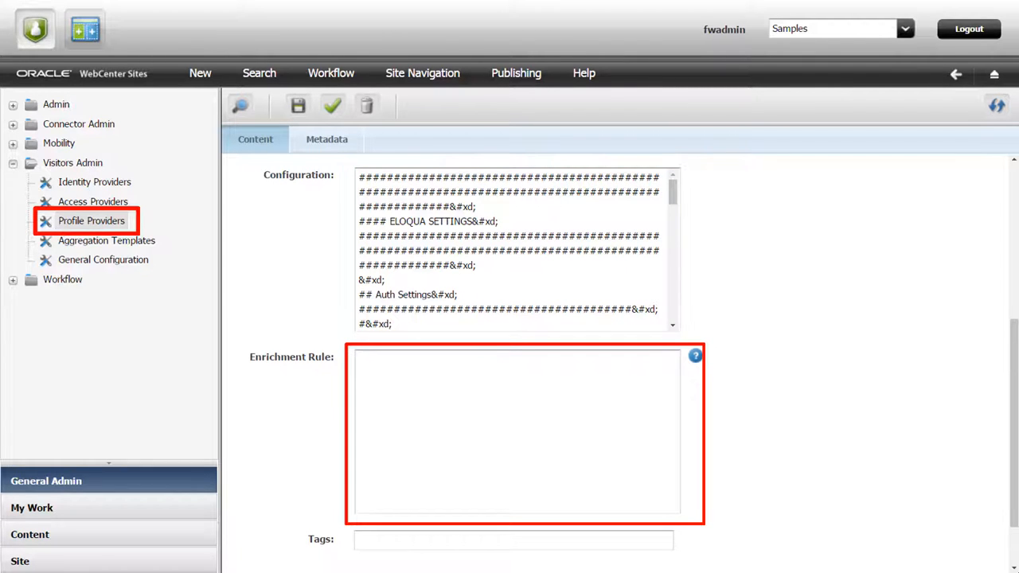
left_click(105, 240)
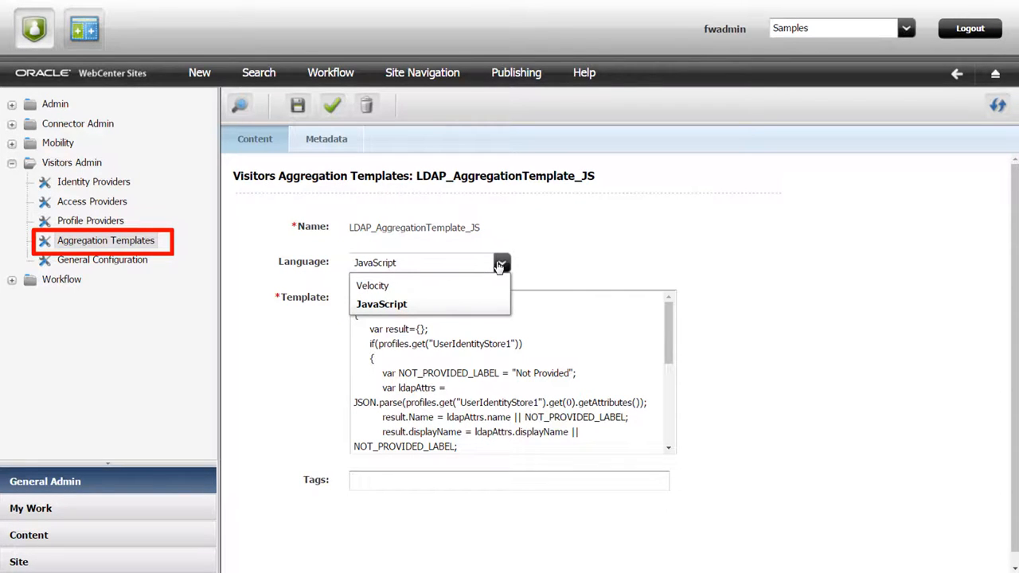
Show the Access Providers list with the container-supported and LDAP-based basic providers.
left_click(102, 259)
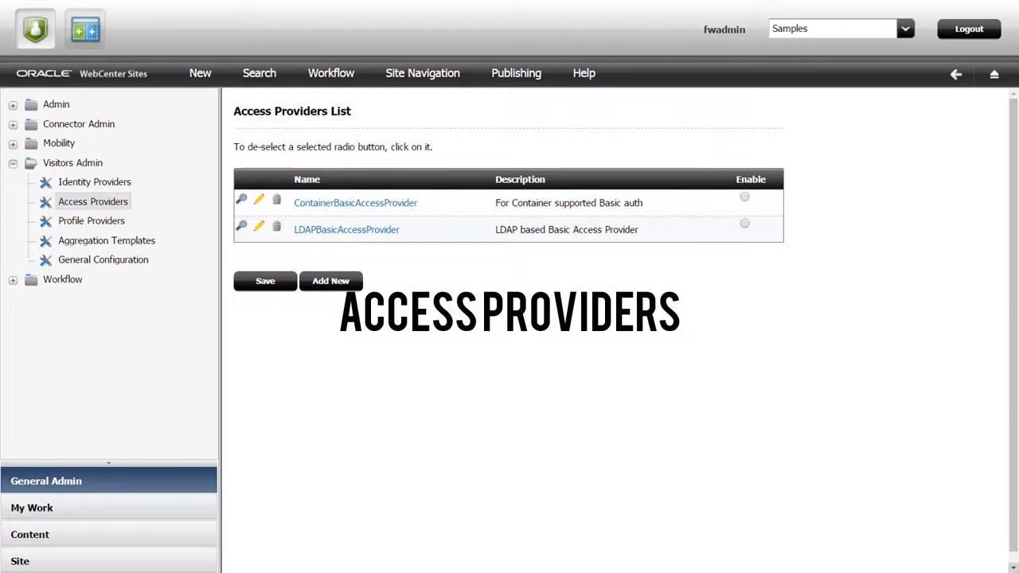
left_click(93, 200)
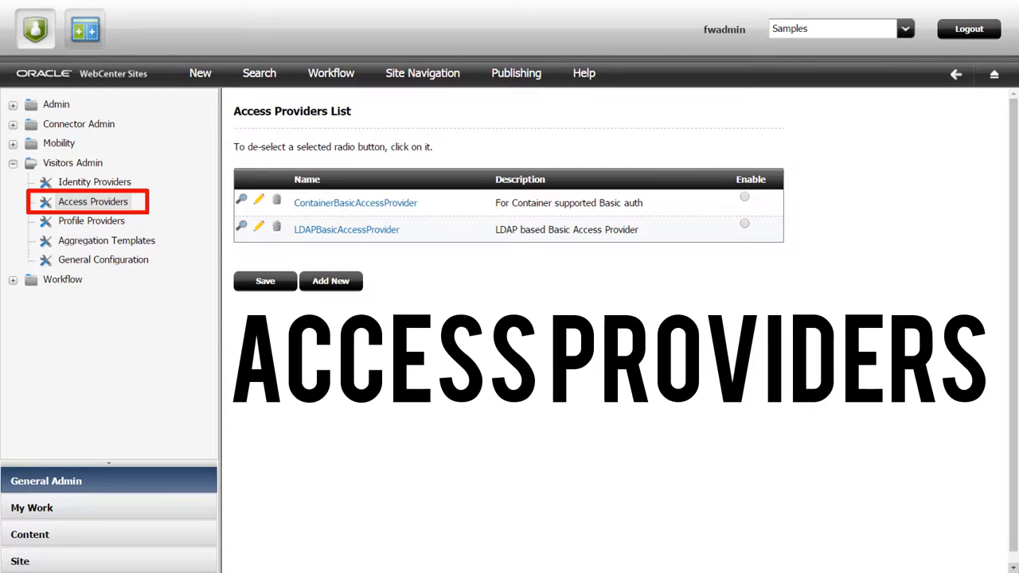